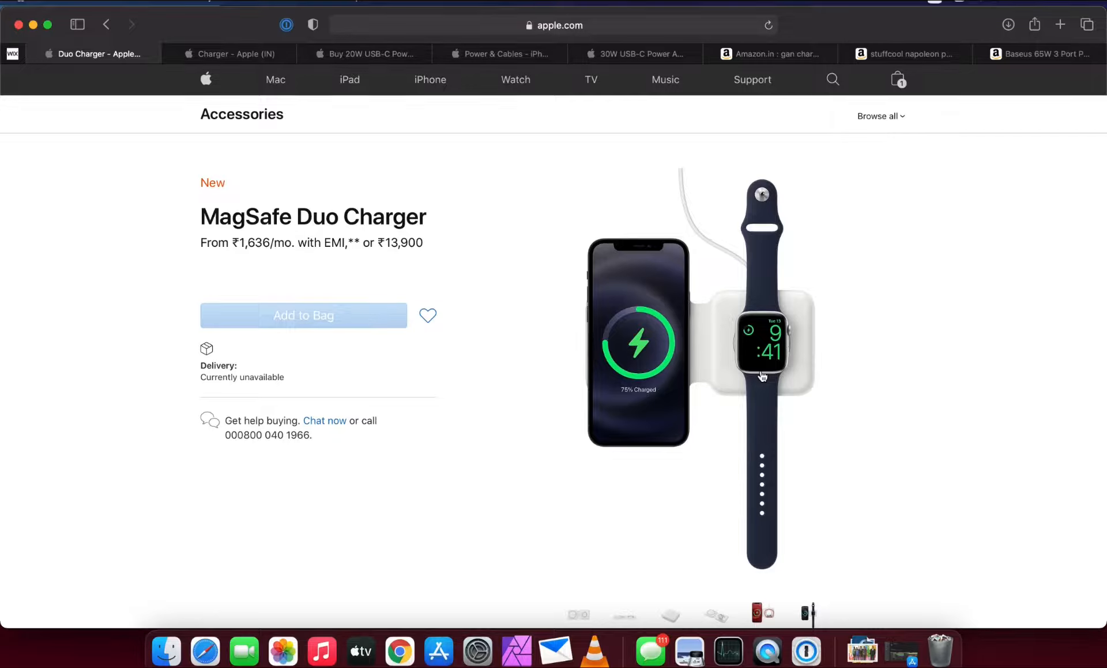
mouse_move(519, 407)
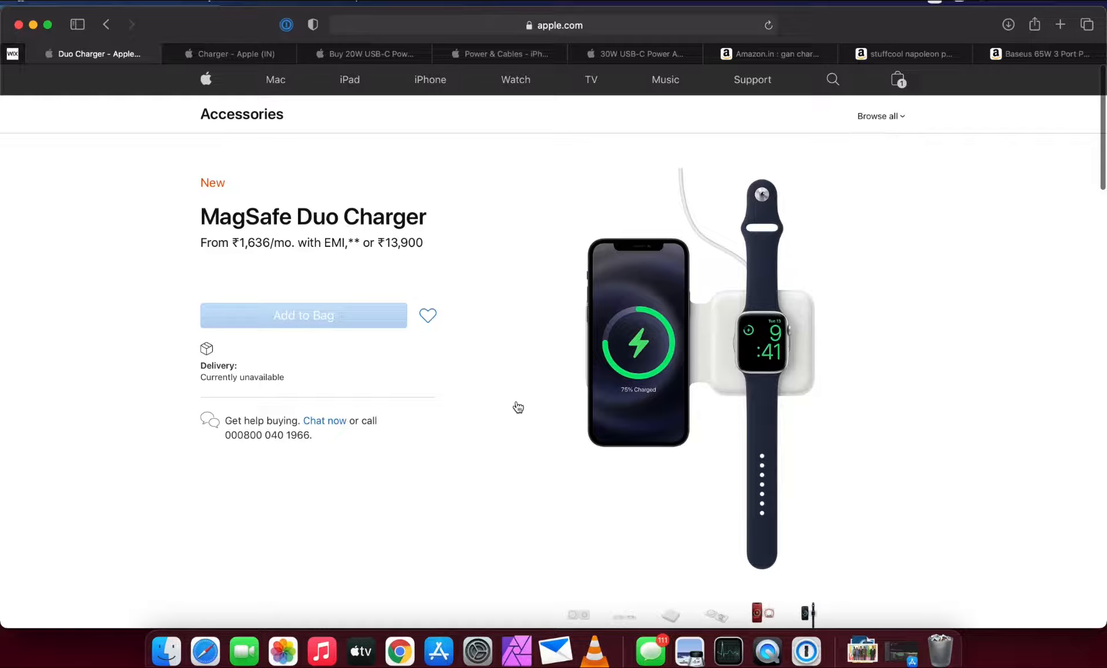
Step: Scroll the MagSafe Duo Charger page to its product information, recommended adapters and box contents
scroll(down, 3)
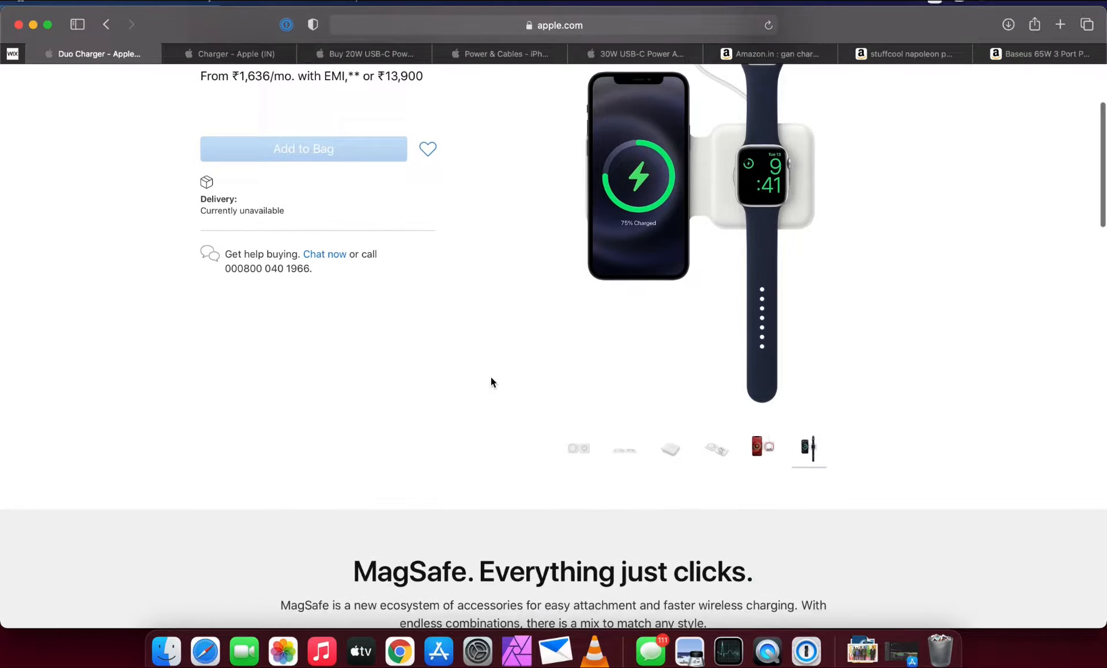
scroll(down, 3)
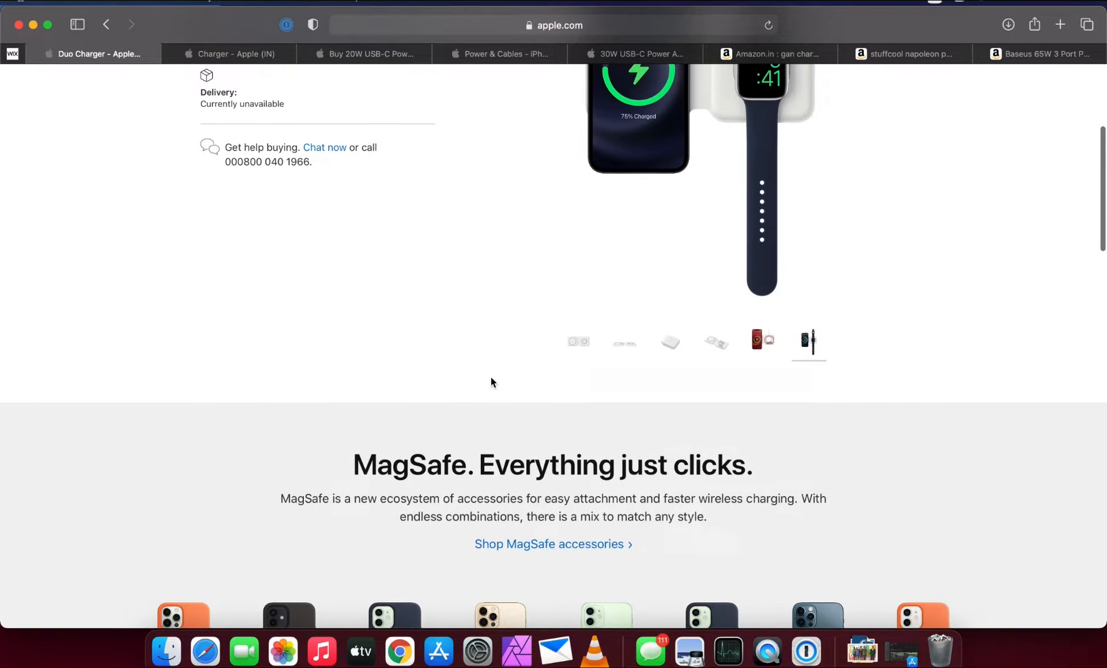
scroll(up, 3)
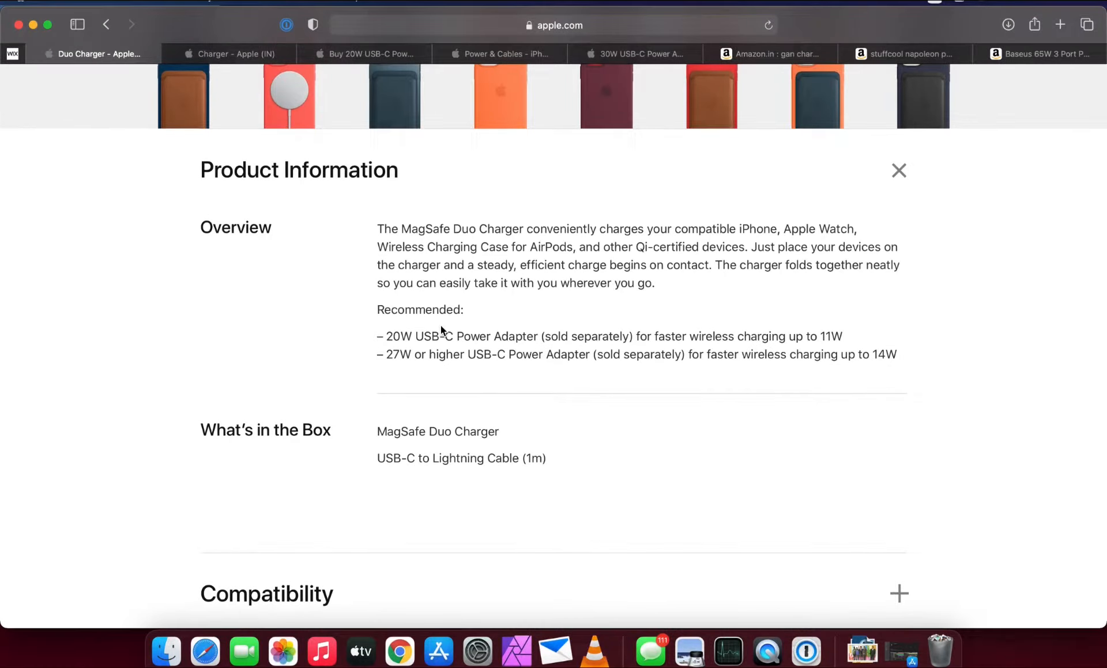
mouse_move(504, 322)
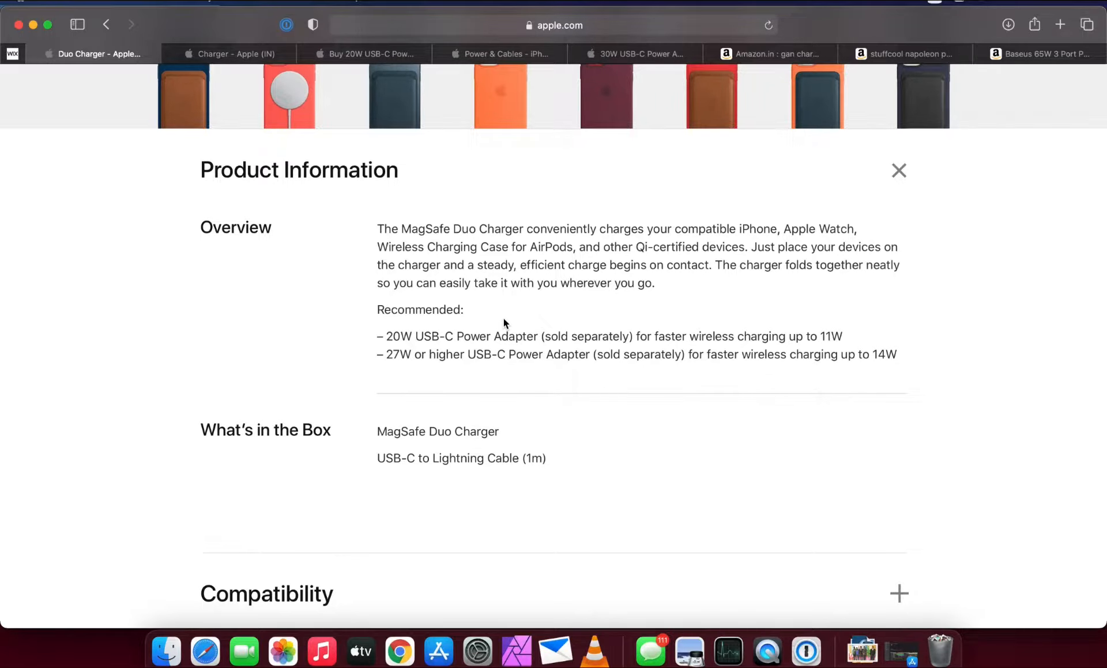
Step: Scroll past Compatibility to Customers Also Bought, showing the 20W (₹1,900) and 30W (₹4,900) adapters
scroll(down, 3)
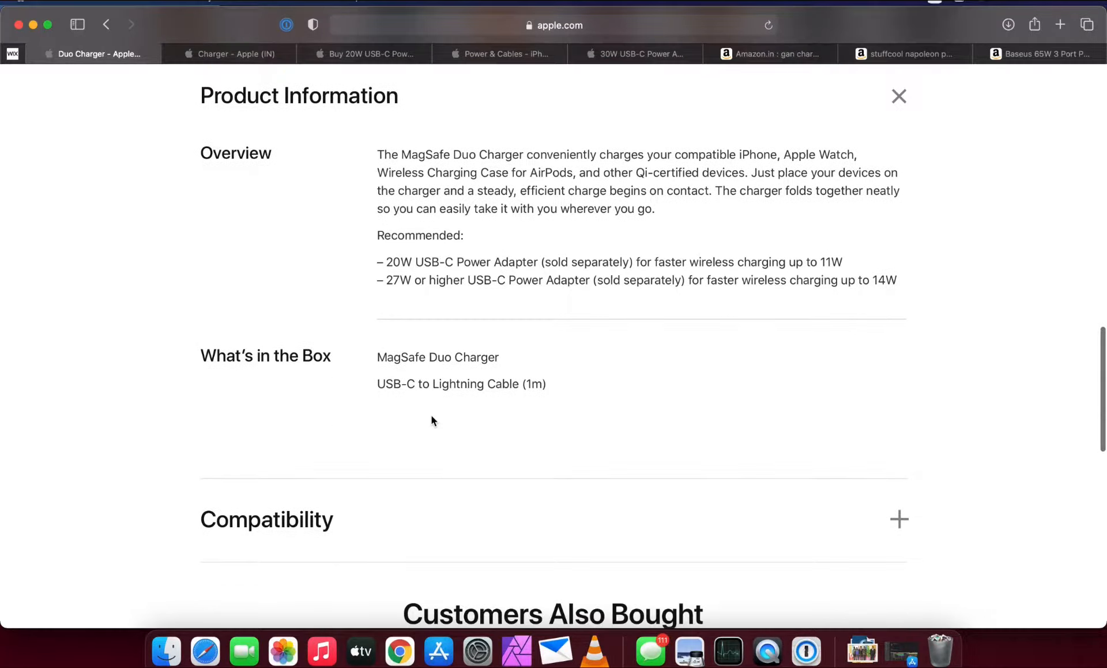
scroll(down, 3)
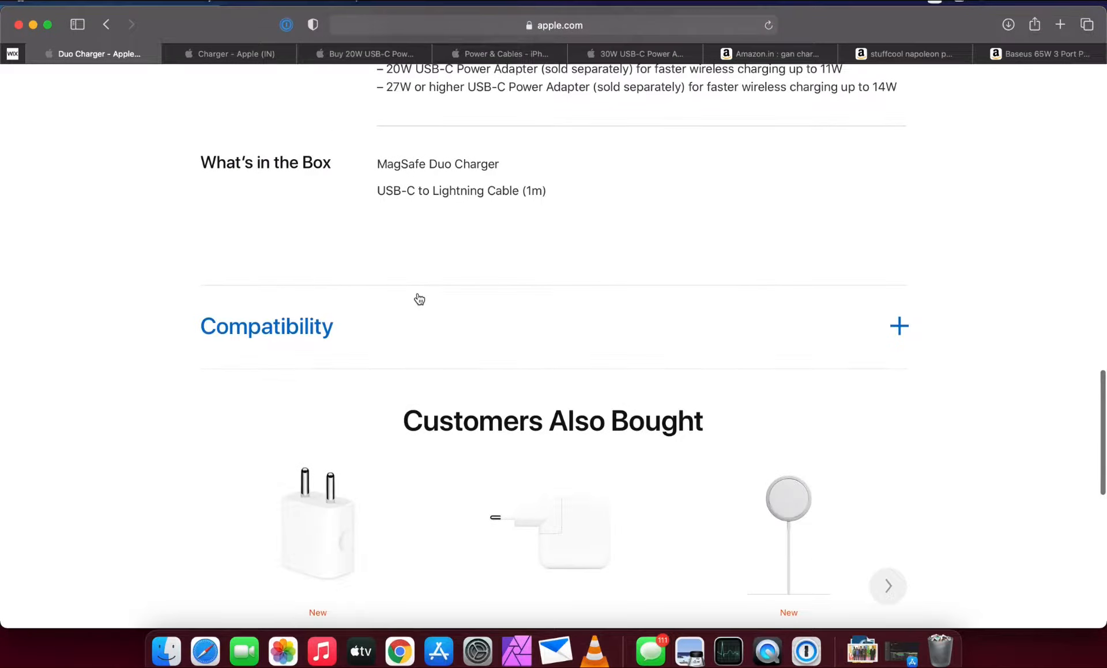
scroll(down, 3)
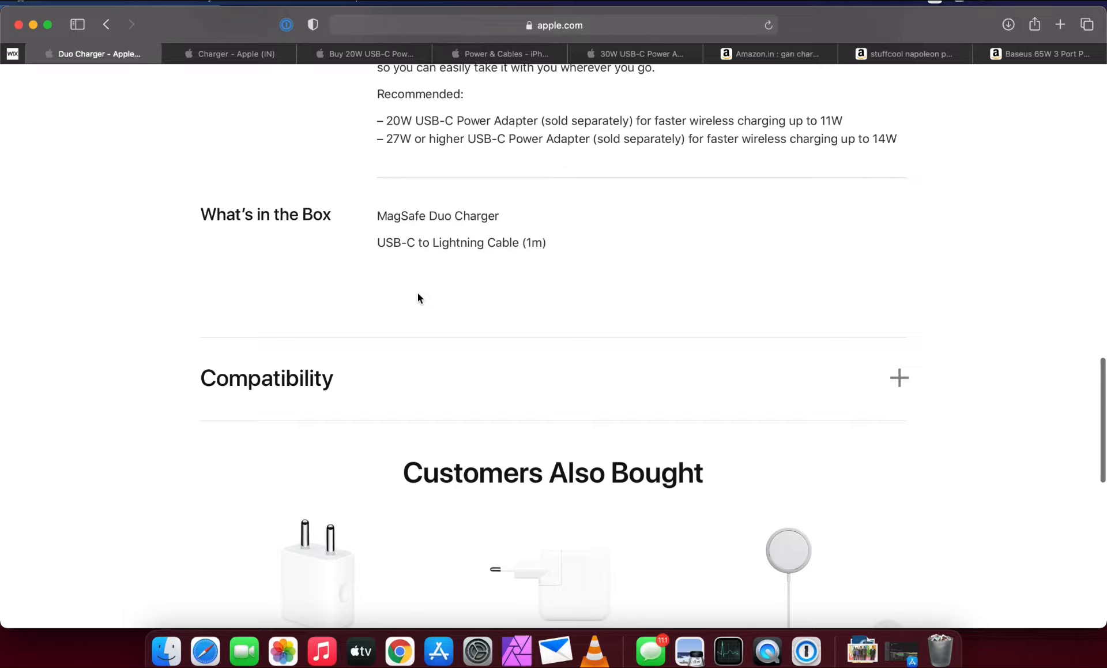
scroll(down, 3)
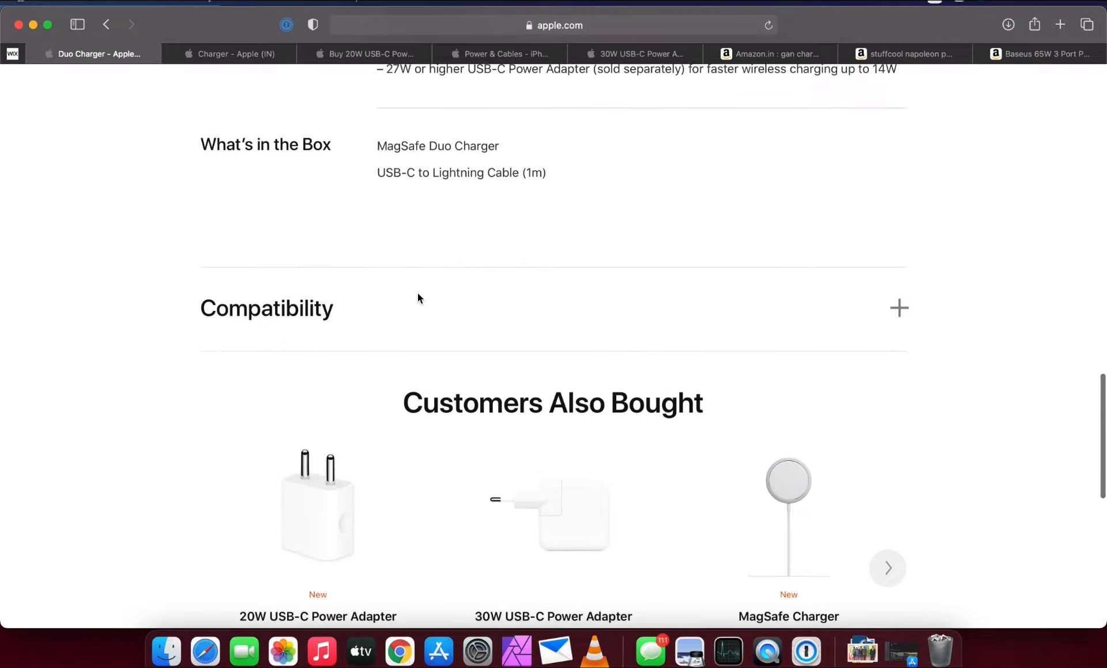
scroll(down, 3)
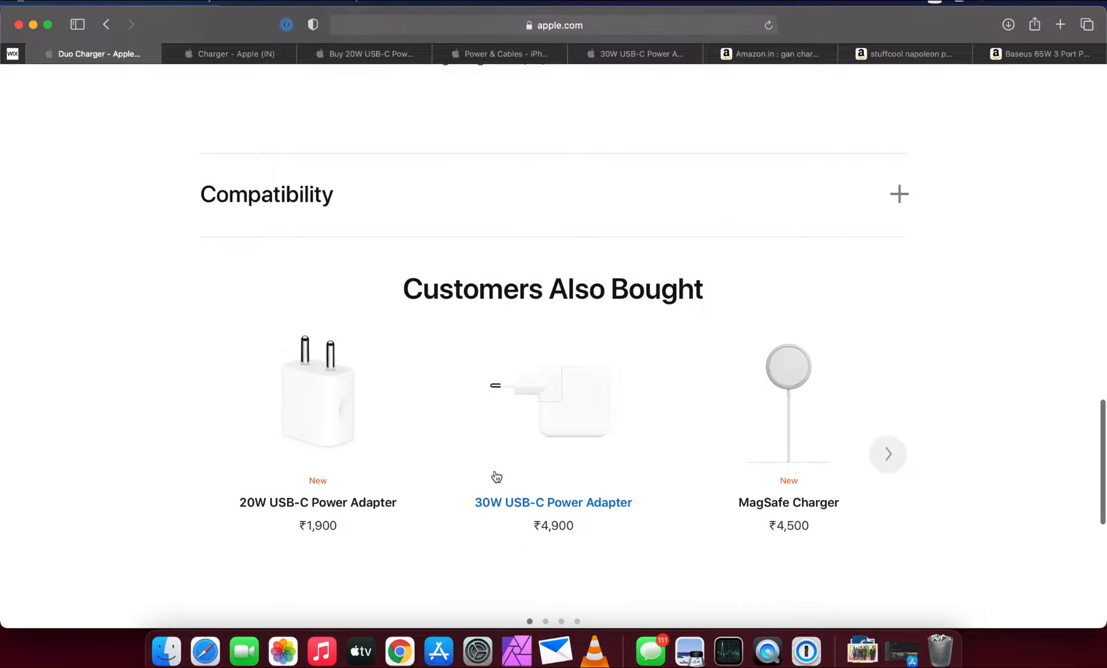
mouse_move(576, 577)
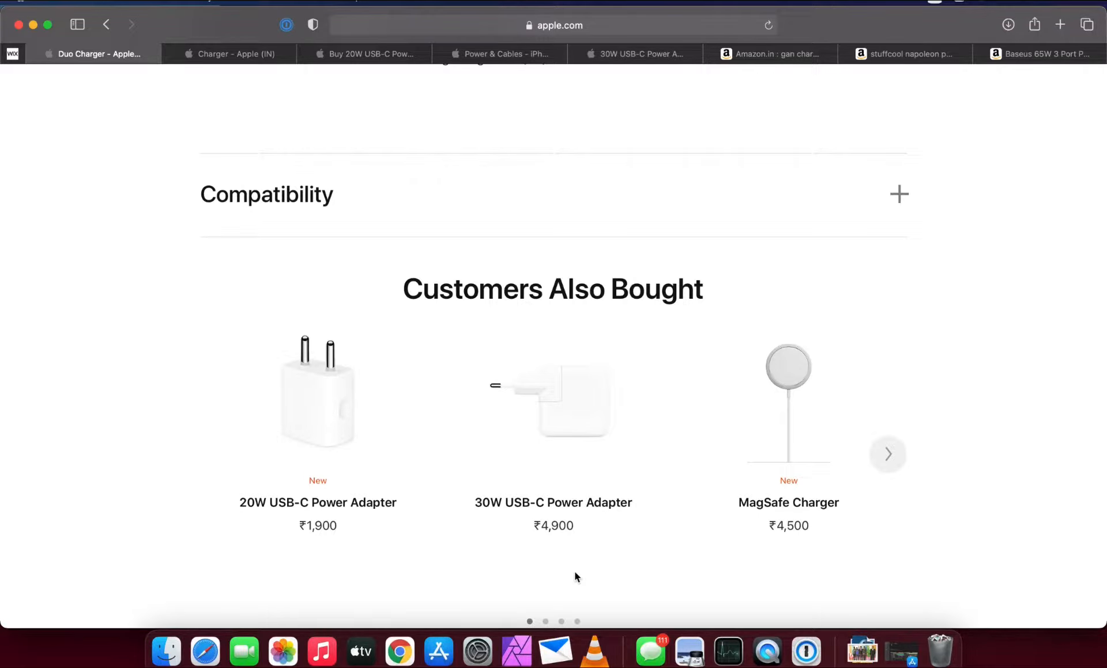
scroll(down, 3)
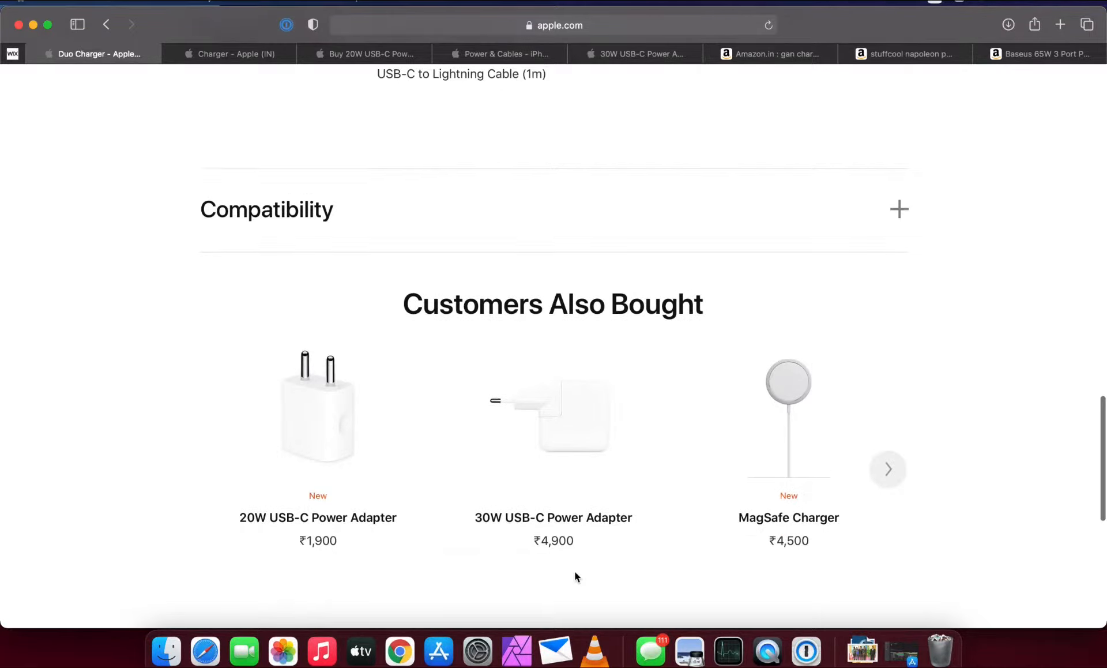
scroll(up, 3)
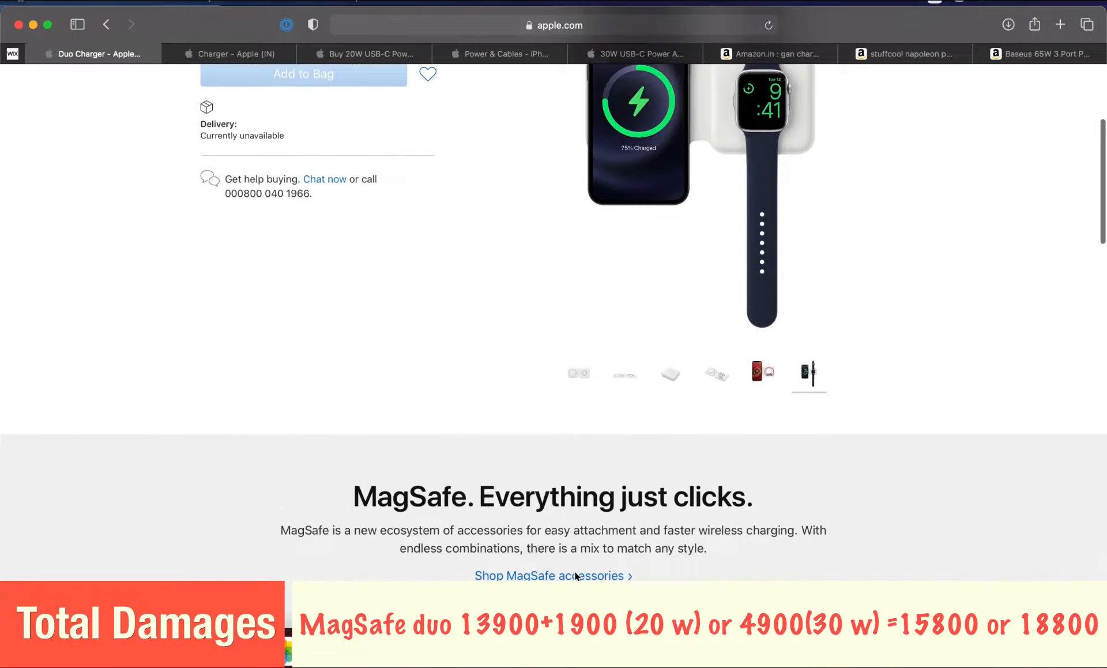
scroll(down, 3)
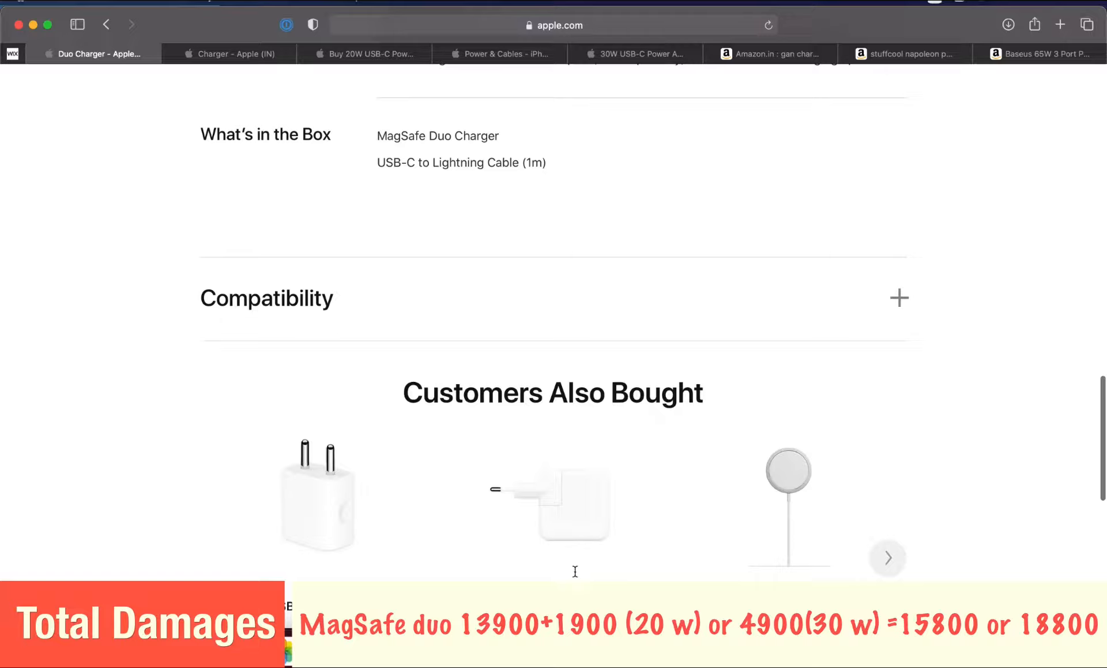
scroll(down, 3)
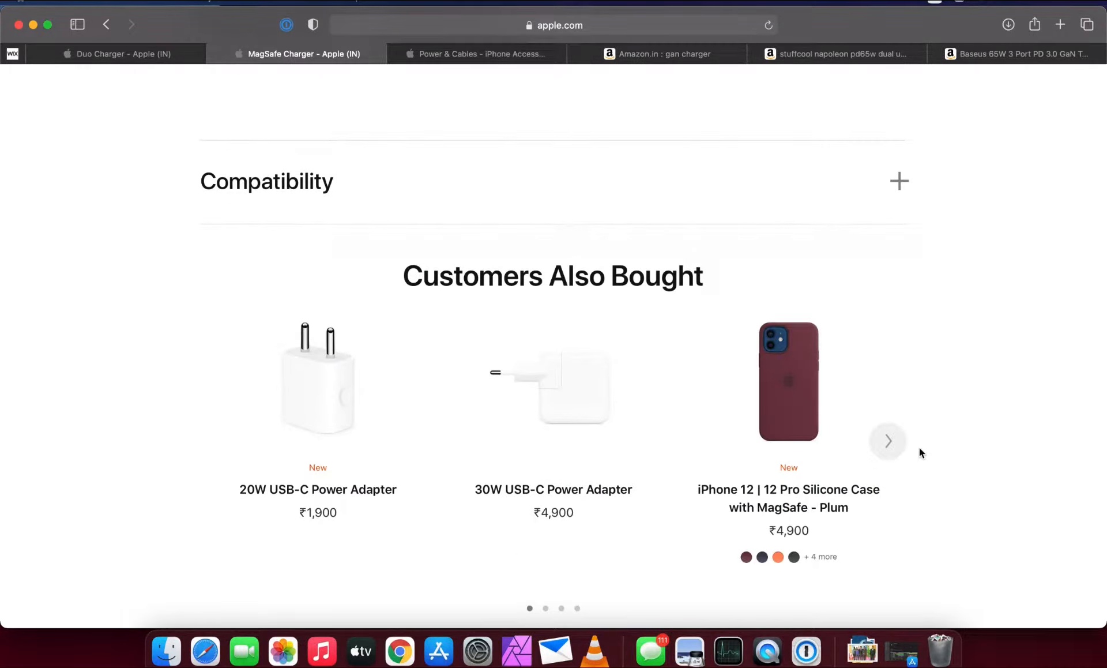
mouse_move(947, 415)
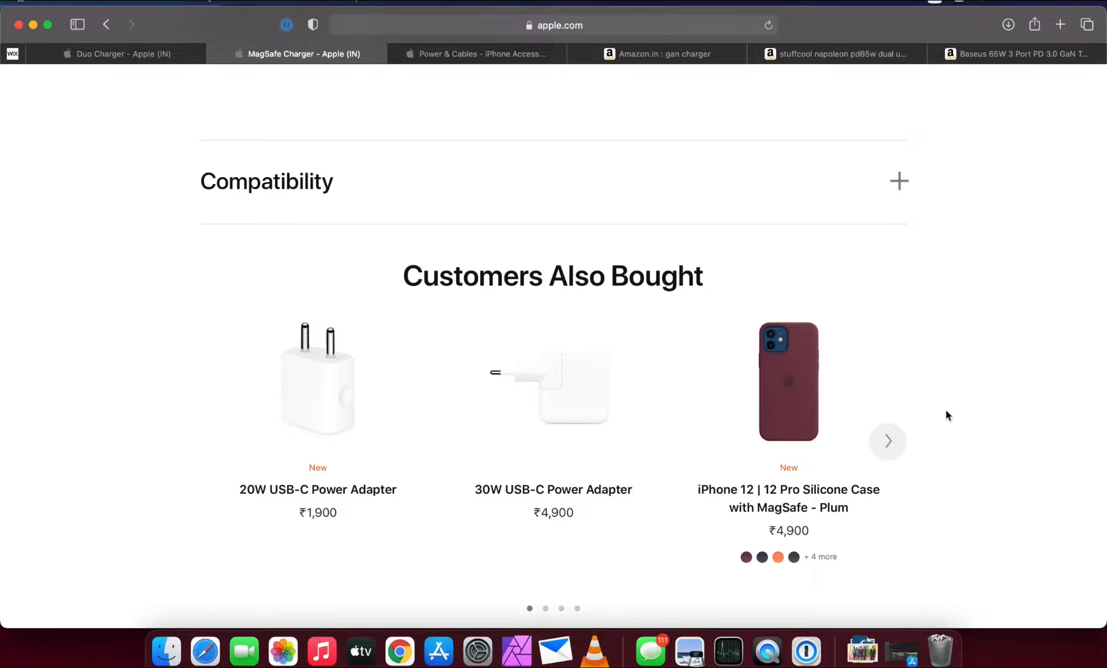
Step: Return to the 'Duo Charger - Apple (IN)' tab showing the ₹13,900 MagSafe Duo Charger
scroll(up, 3)
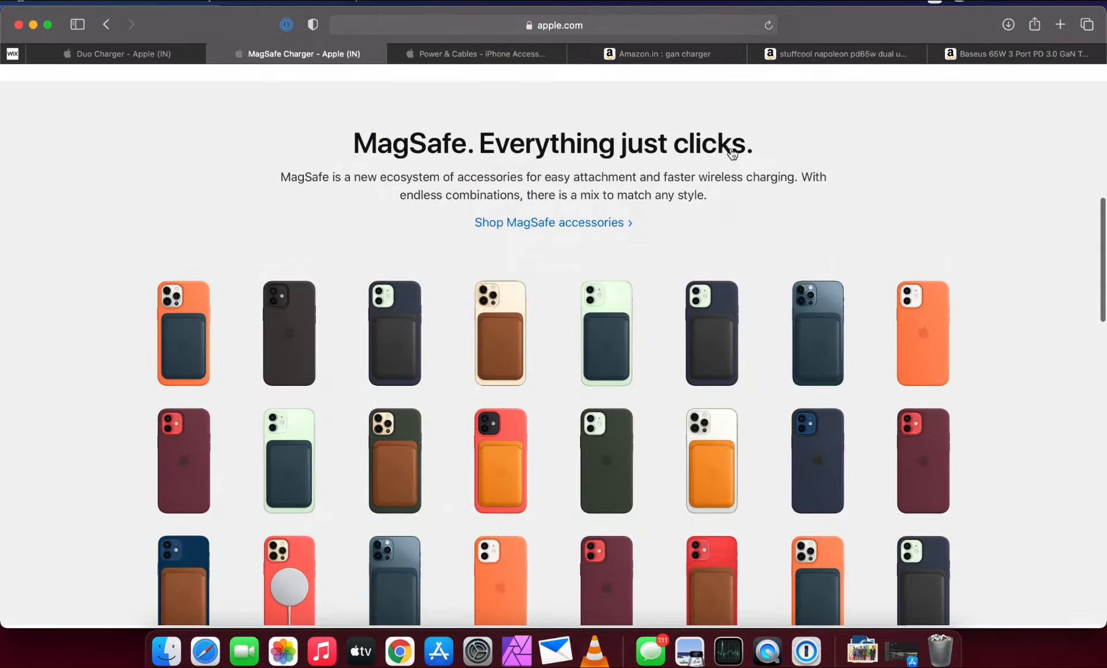
scroll(down, 3)
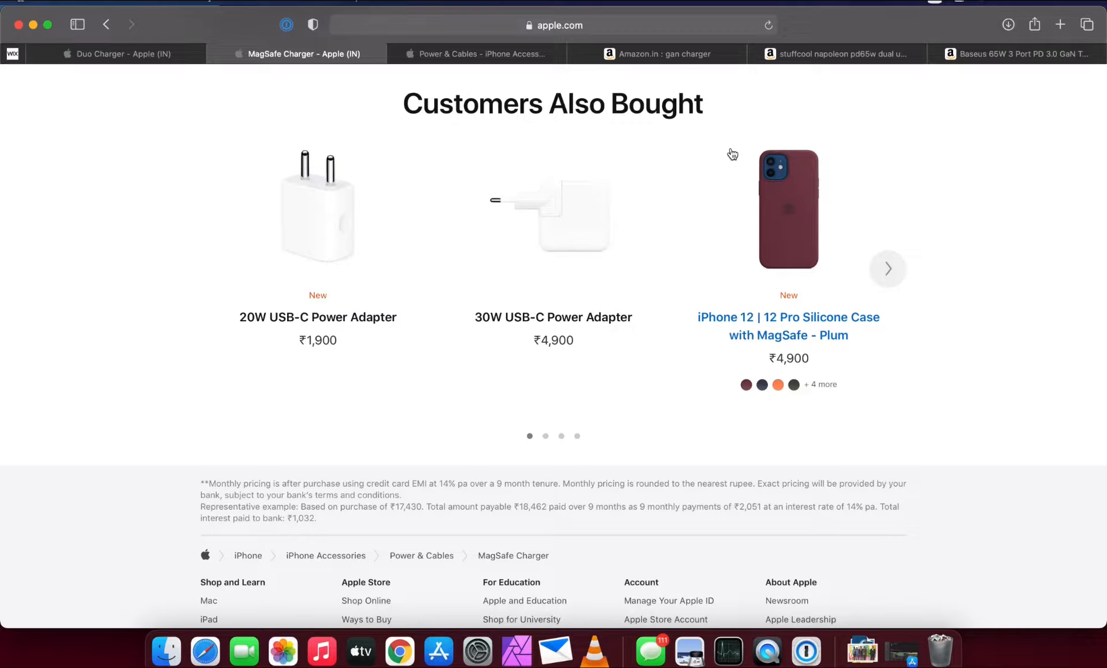
mouse_move(917, 185)
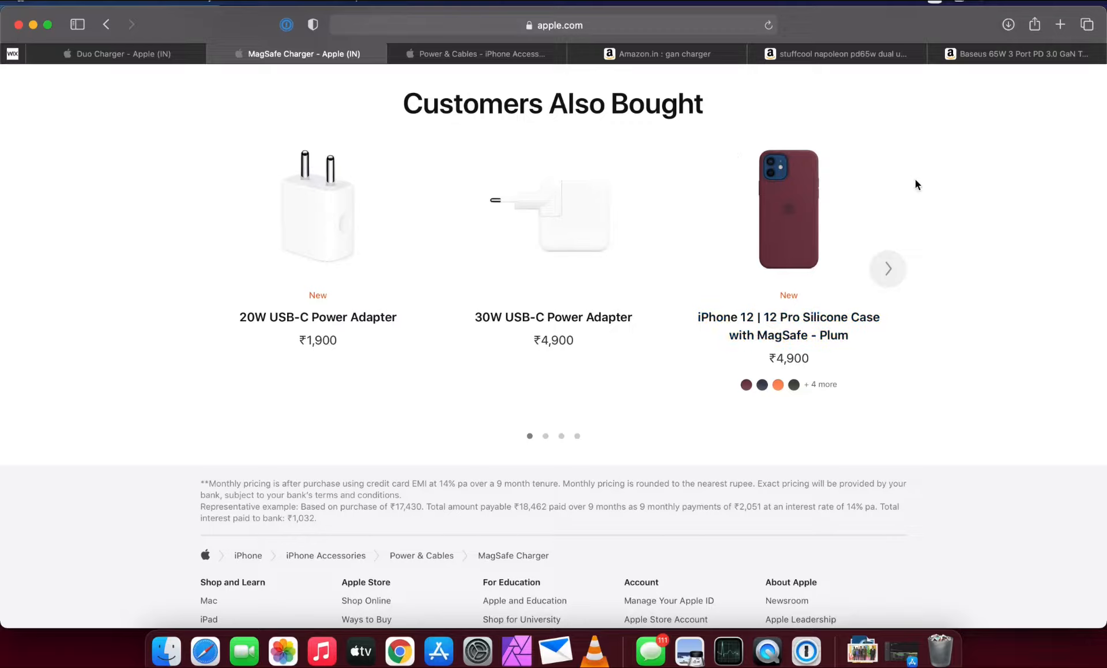
mouse_move(969, 303)
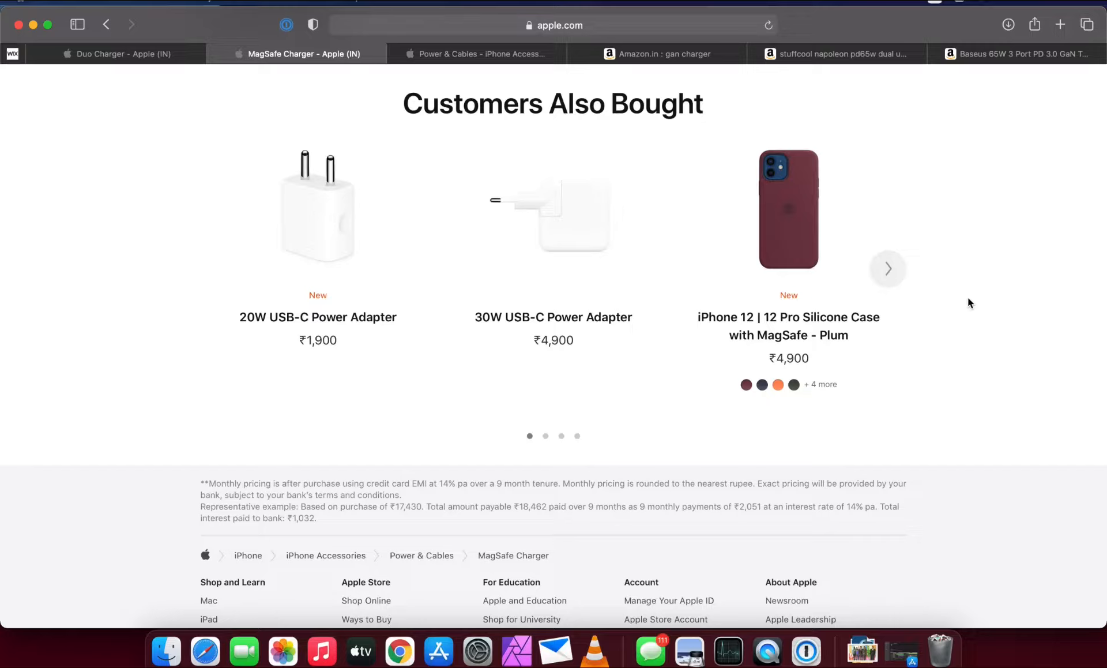
click(888, 268)
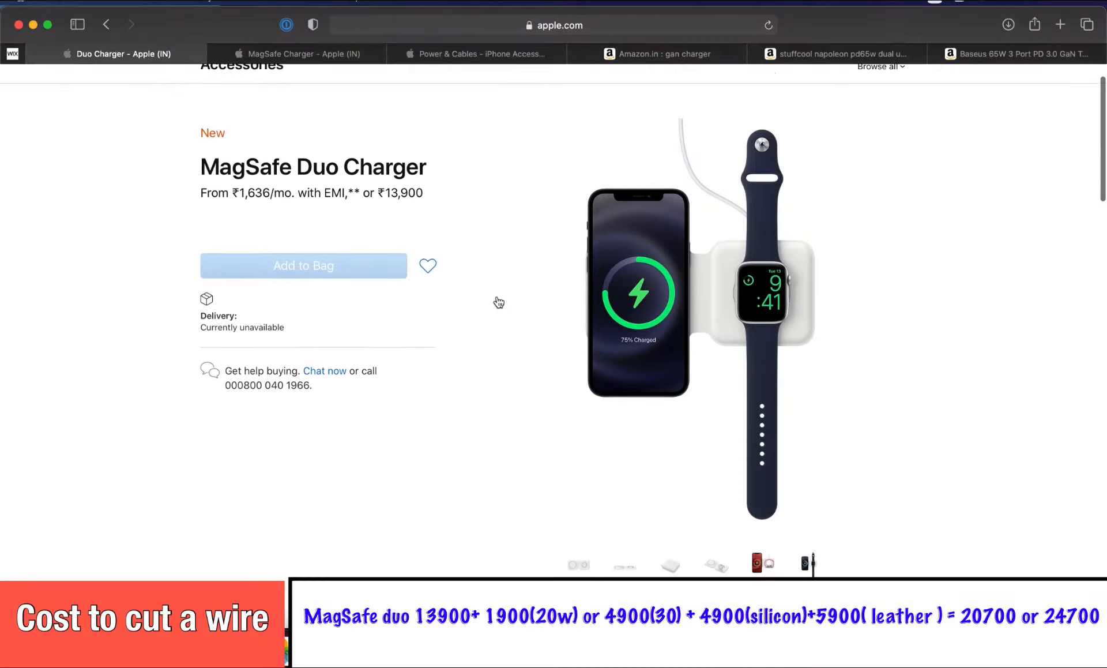
Step: Switch to the 'MagSafe Charger - Apple (IN)' tab showing the ₹4,500 charger
scroll(down, 3)
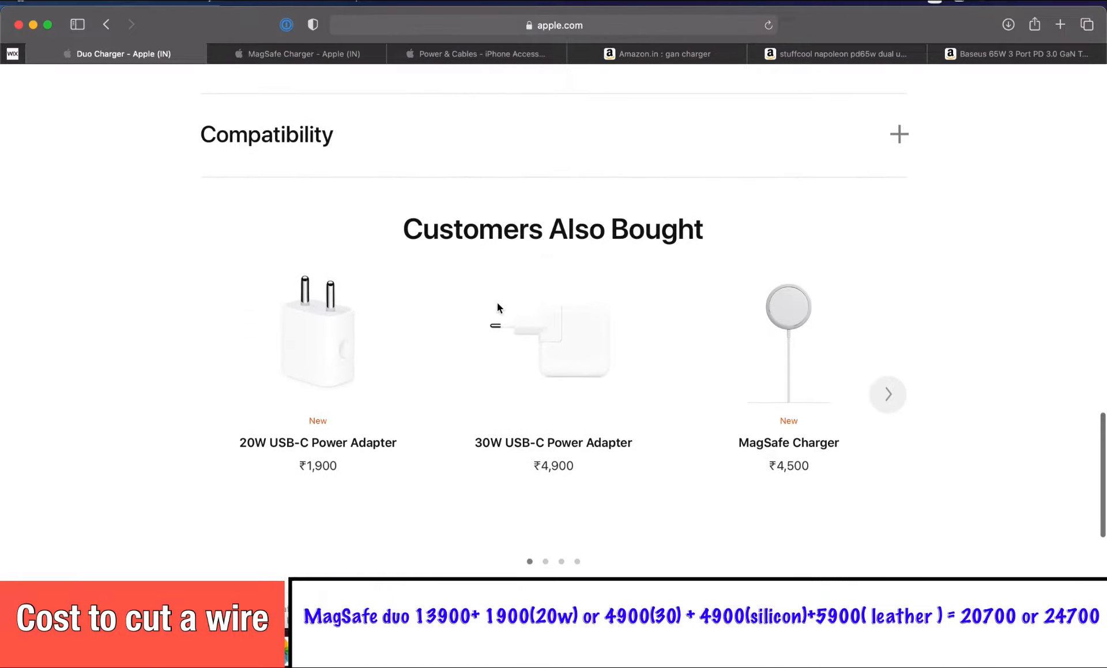
scroll(down, 3)
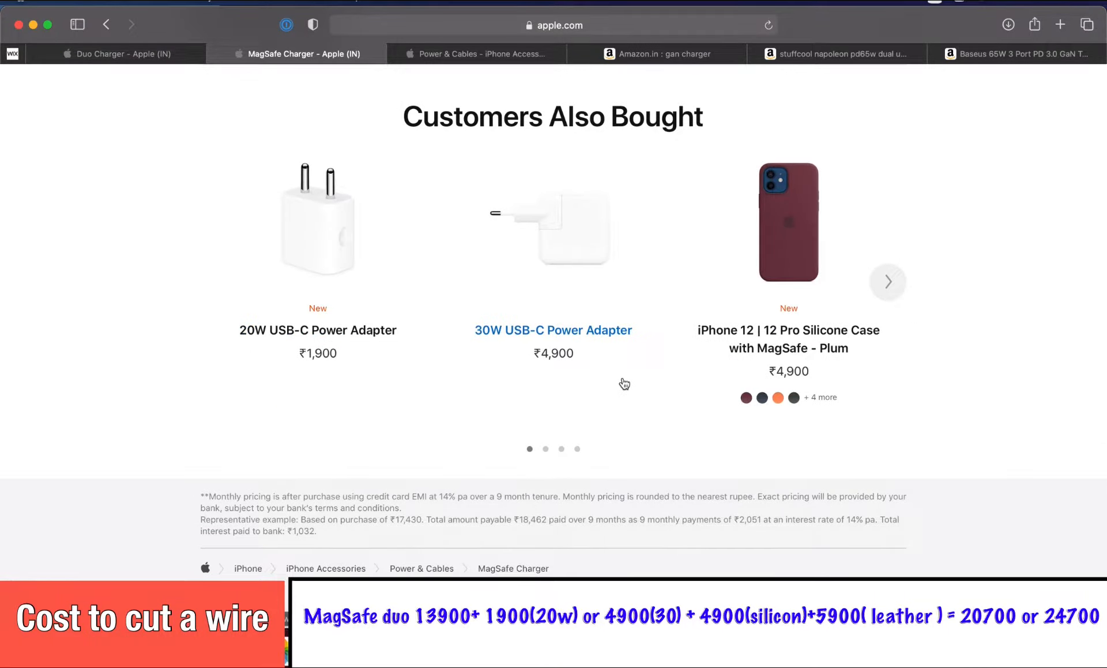
click(888, 282)
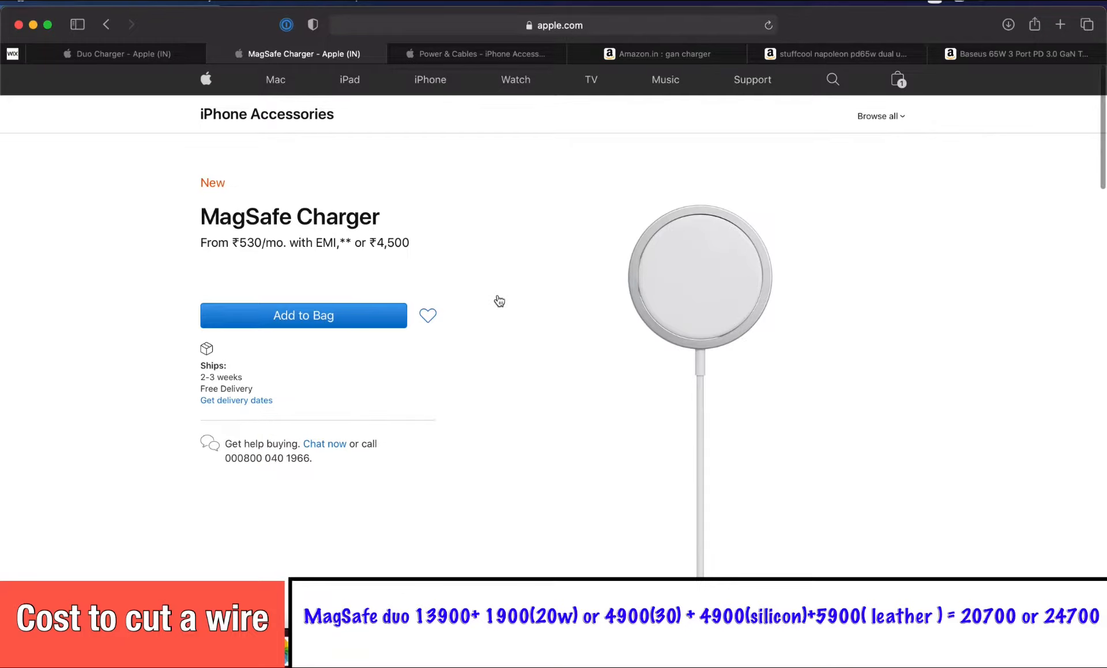
Step: Scroll the MagSafe accessories section, then return to the 'Duo Charger - Apple (IN)' tab
scroll(down, 3)
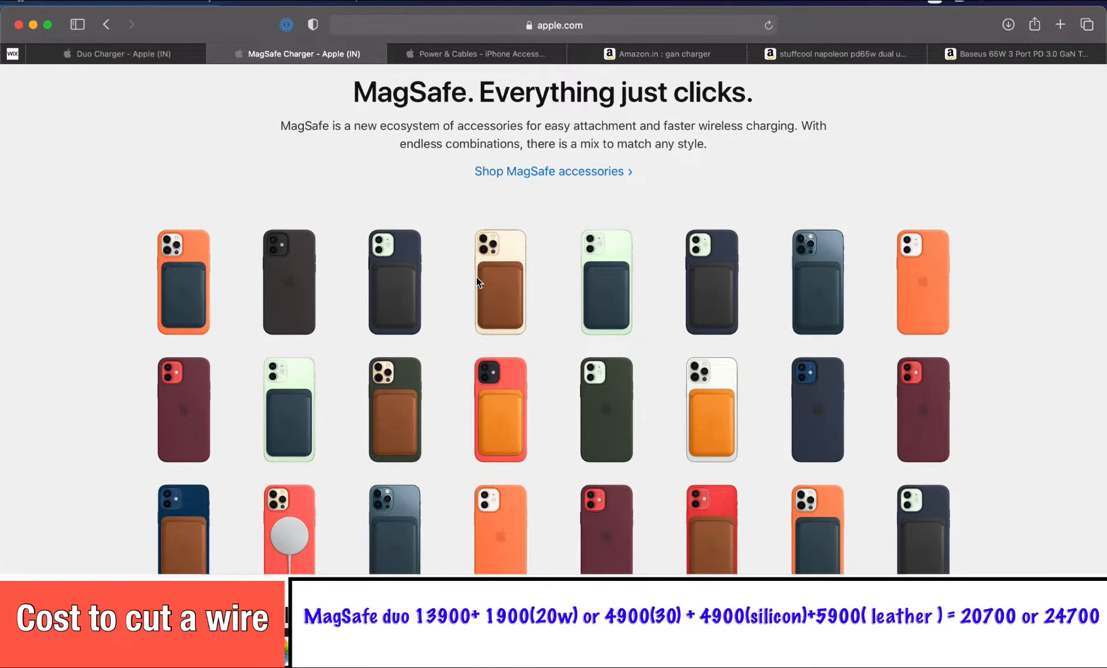
click(115, 54)
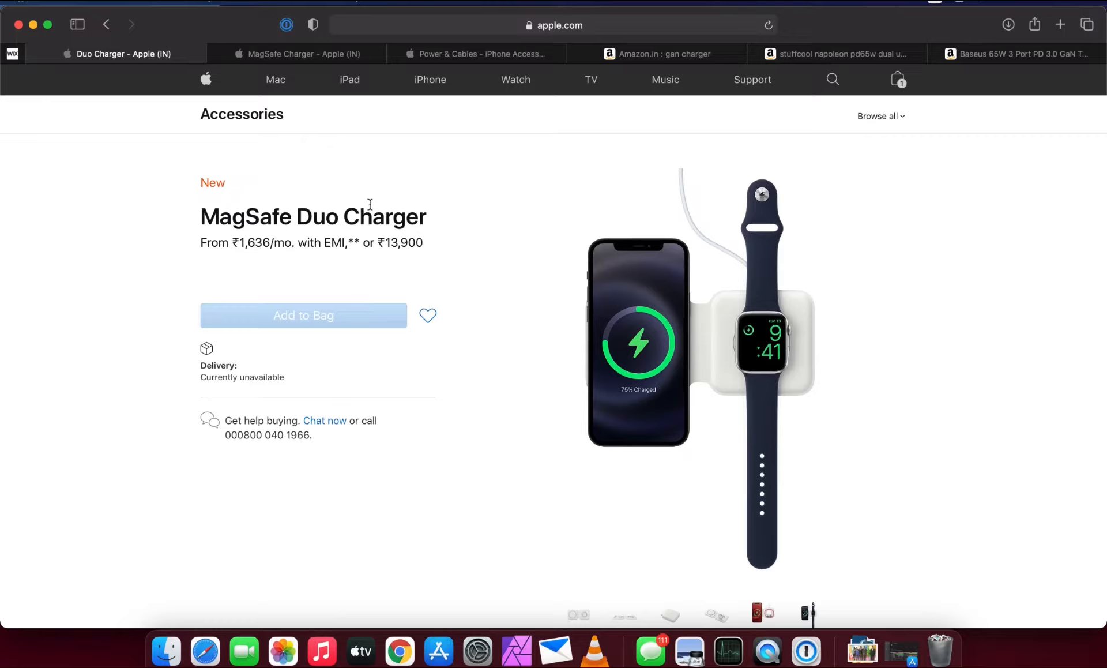
scroll(down, 3)
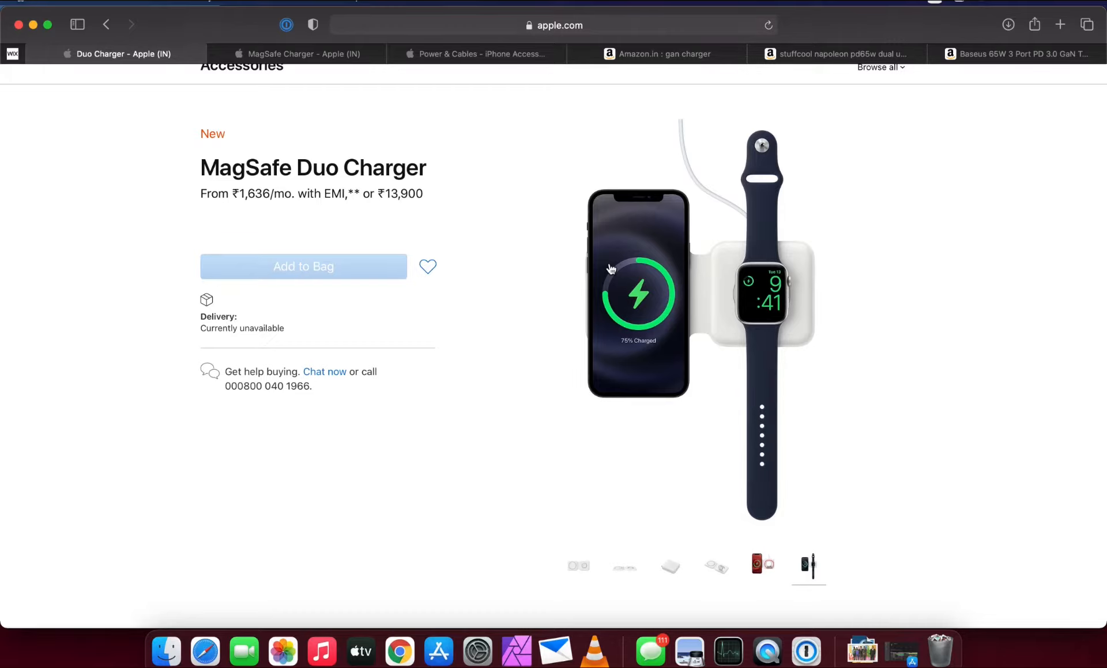
mouse_move(569, 203)
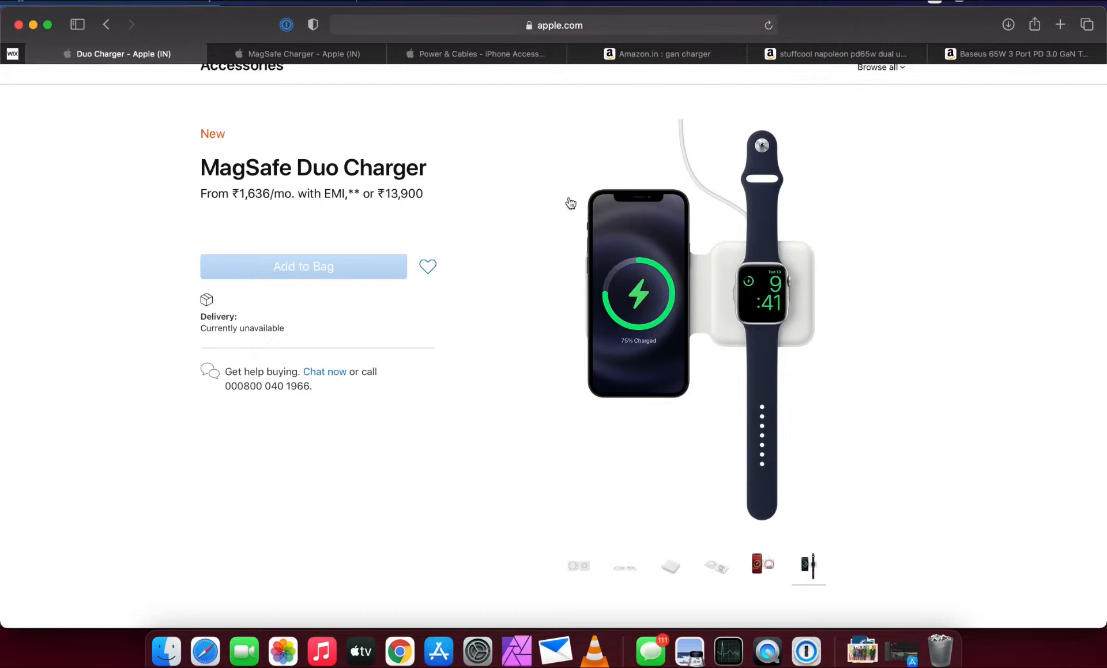
Step: Switch to the 'MagSafe Charger - Apple (IN)' tab to see the ₹4,500 price
click(299, 53)
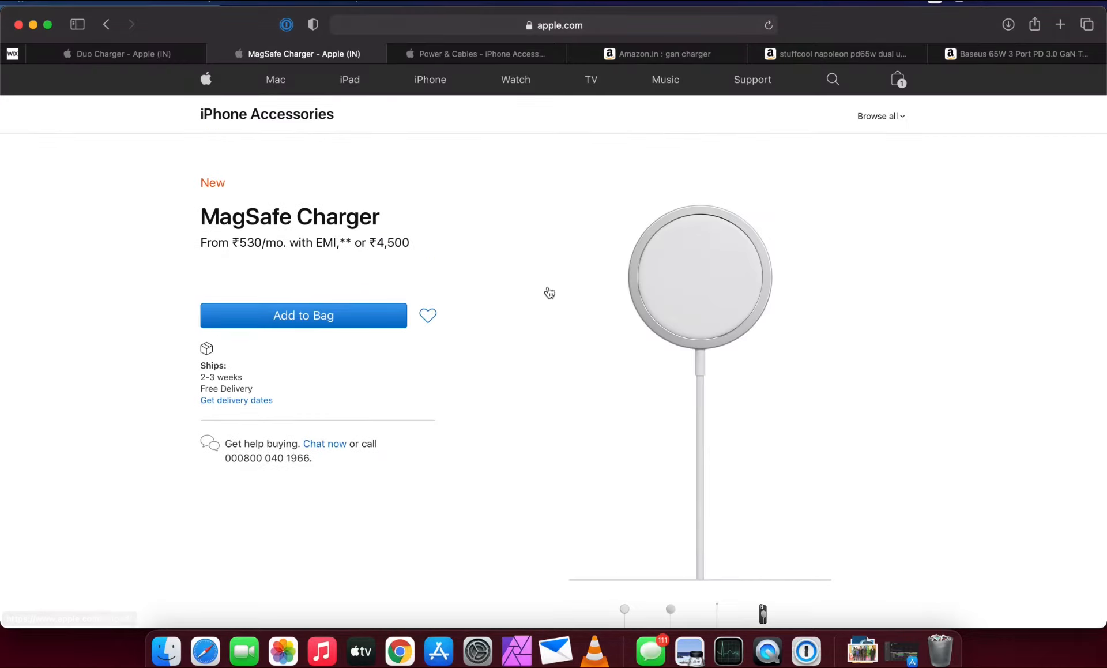
mouse_move(550, 292)
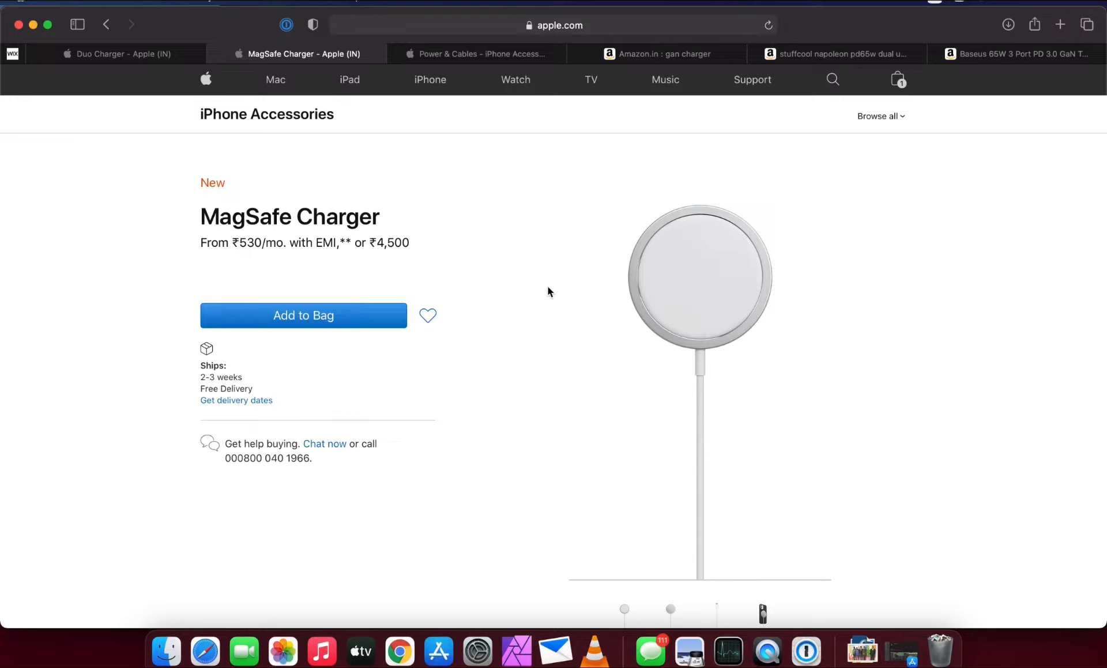
mouse_move(366, 154)
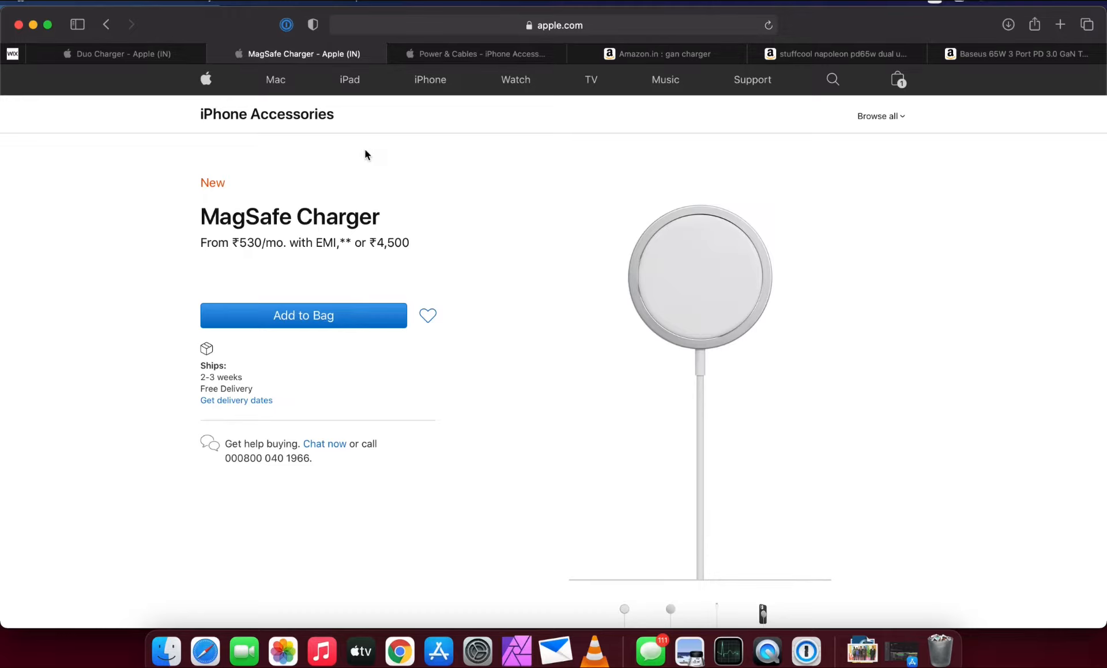
mouse_move(163, 170)
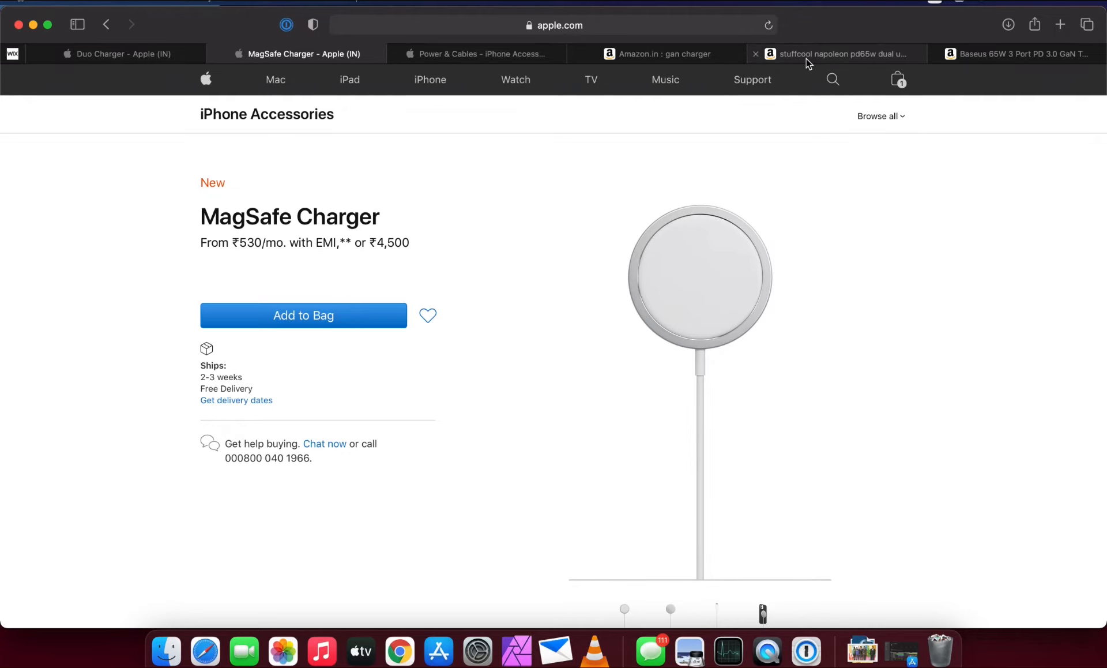
Step: Switch to the Amazon tab for the ₹3,900 Stuffcool Napoleon PD65W GaN charger
click(833, 54)
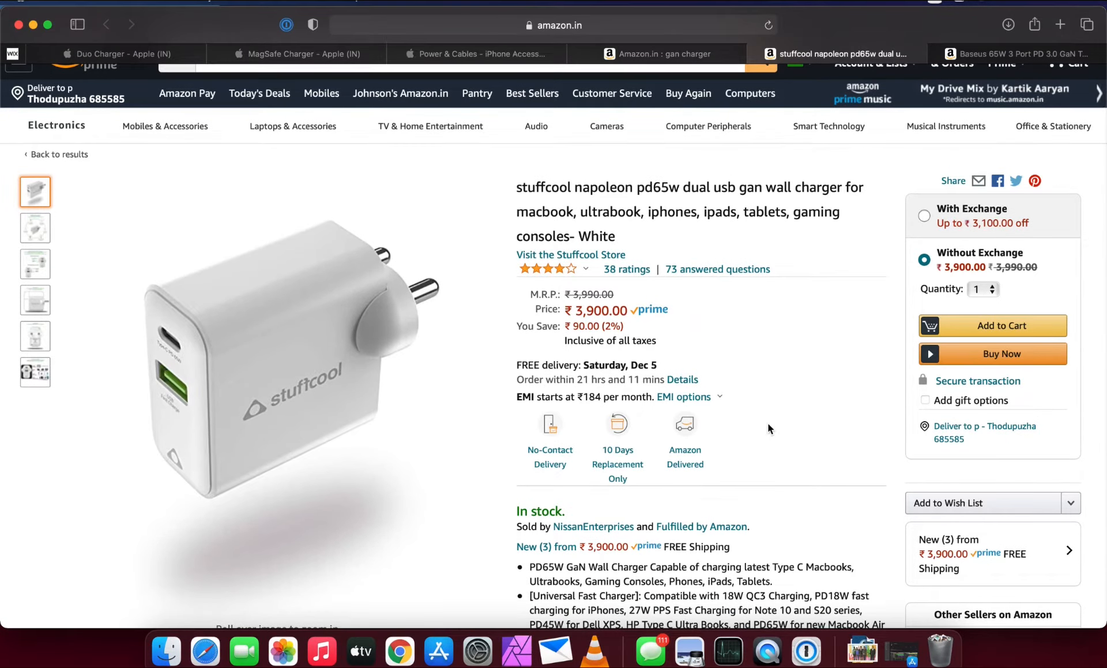
mouse_move(251, 395)
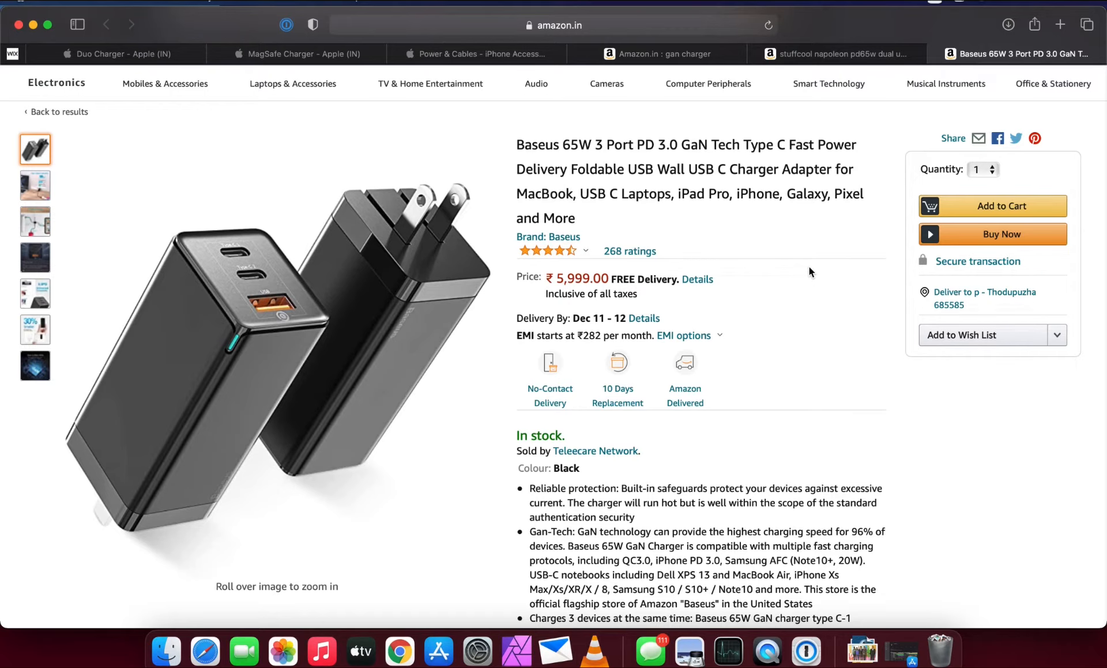
mouse_move(846, 354)
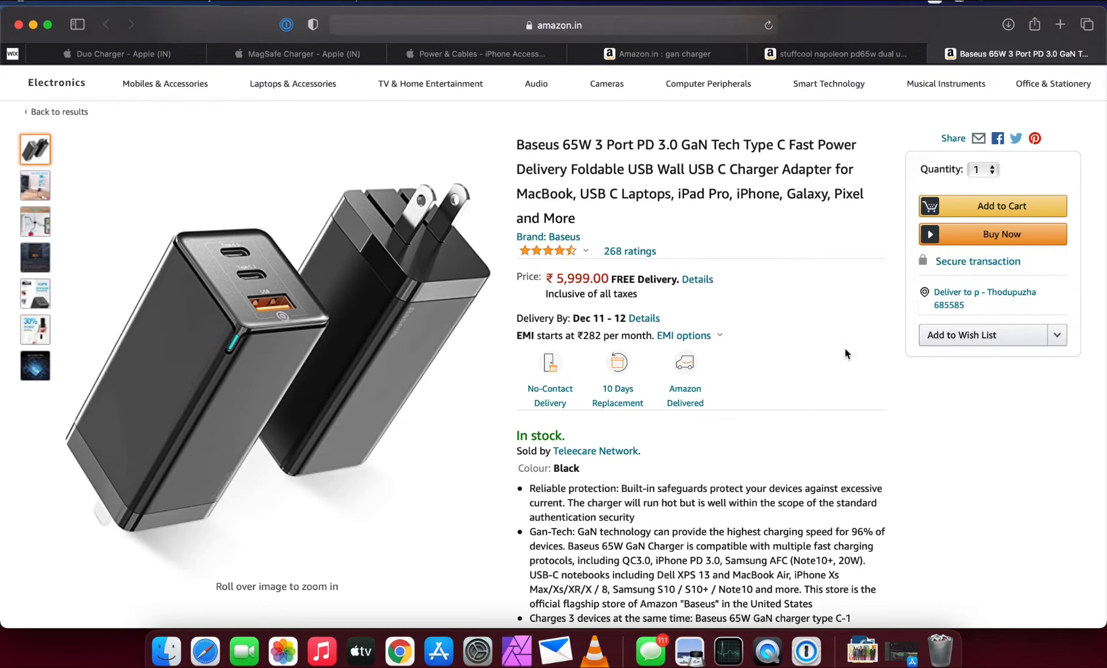
Step: Scroll the Baseus 65W 3-port GaN charger listing priced at ₹5,999
scroll(down, 3)
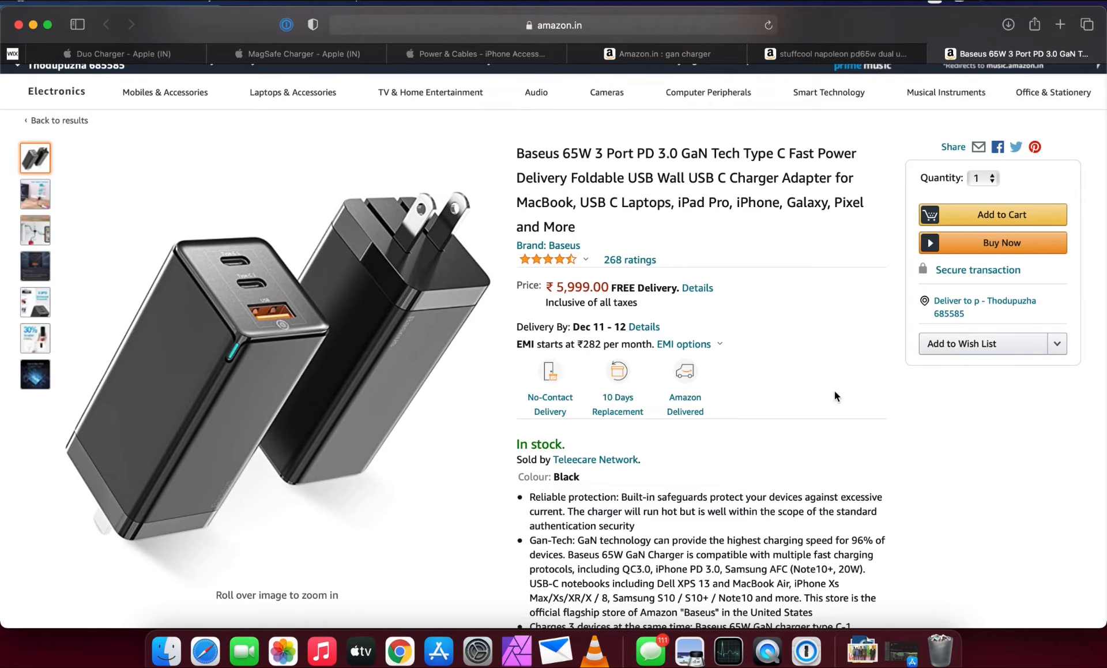
scroll(down, 3)
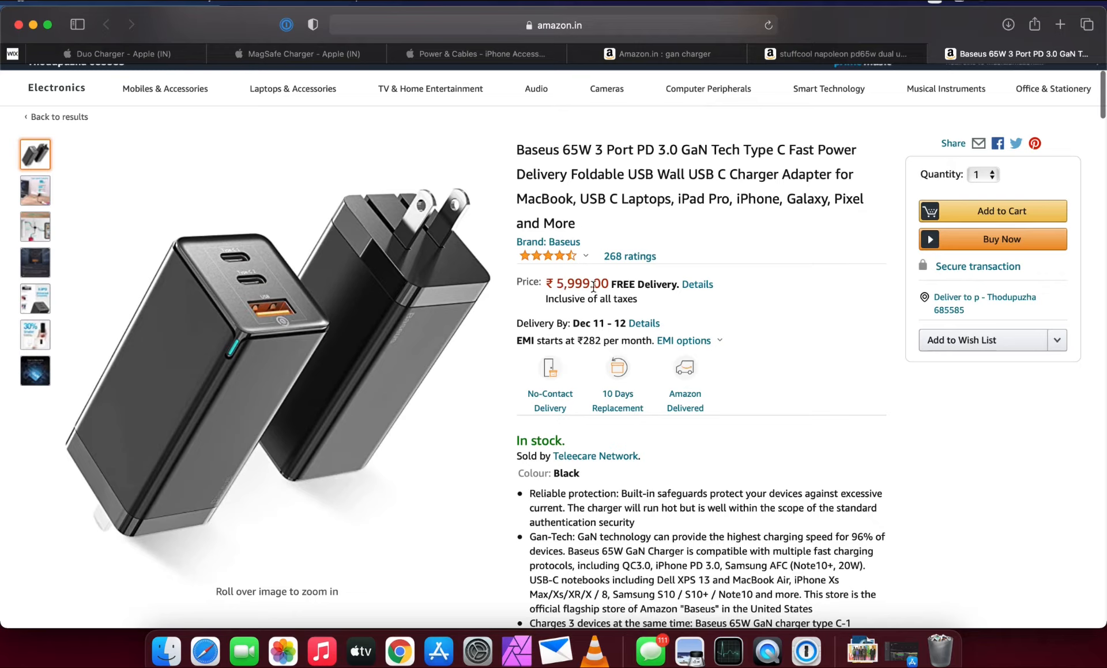
mouse_move(728, 327)
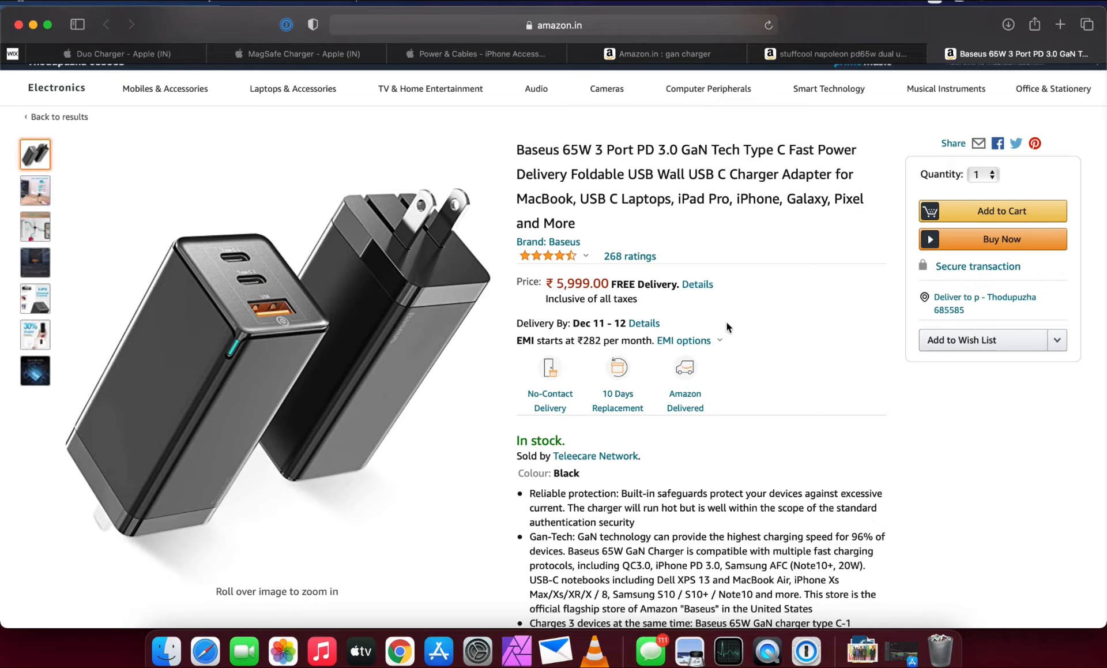